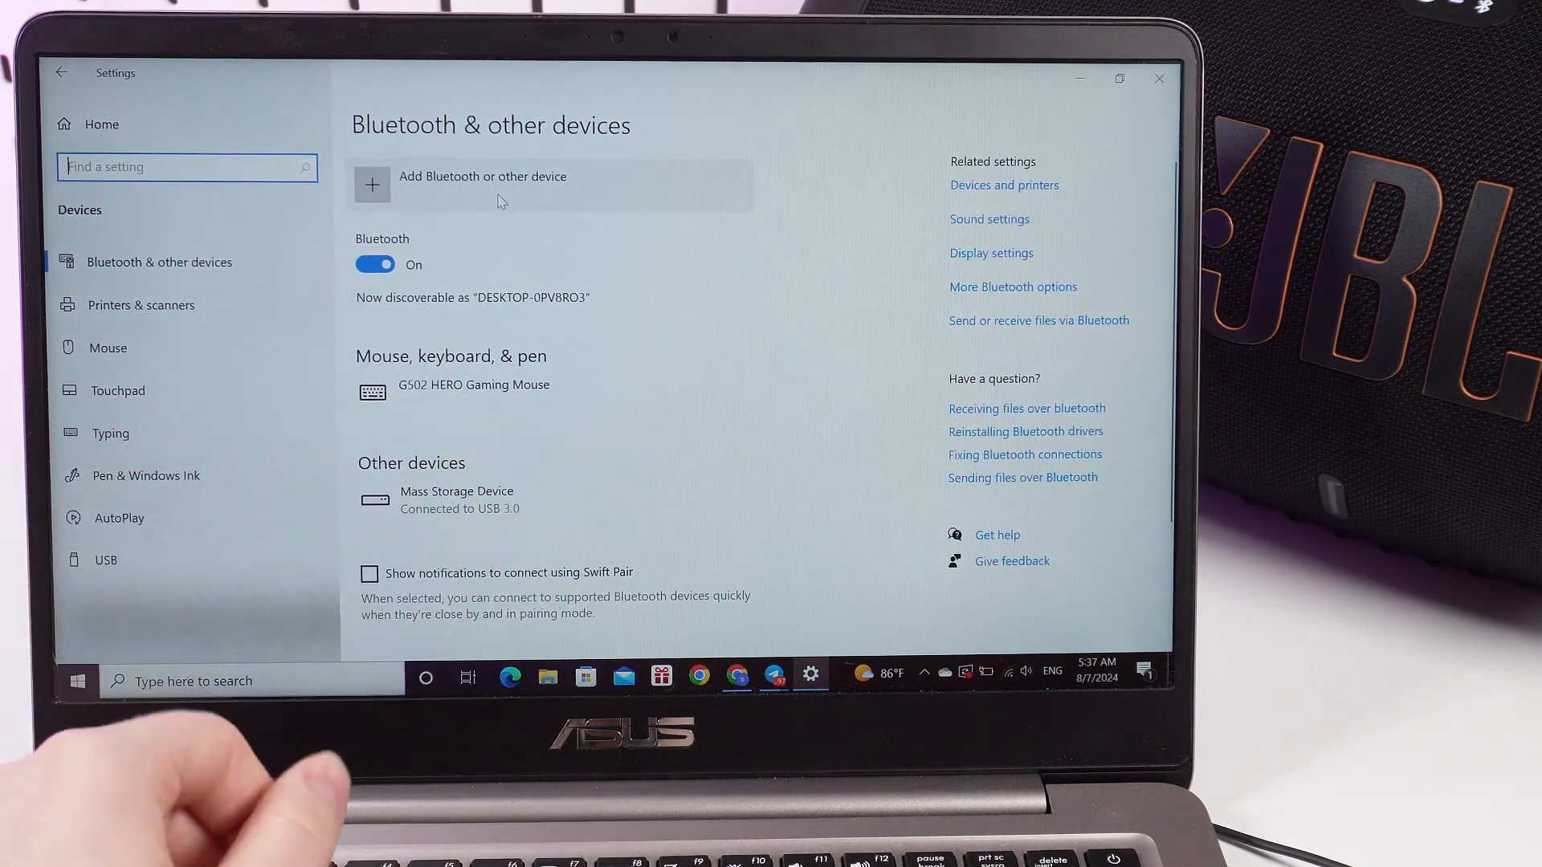
Start adding a new device via 'Add Bluetooth or other device'
left_click(482, 185)
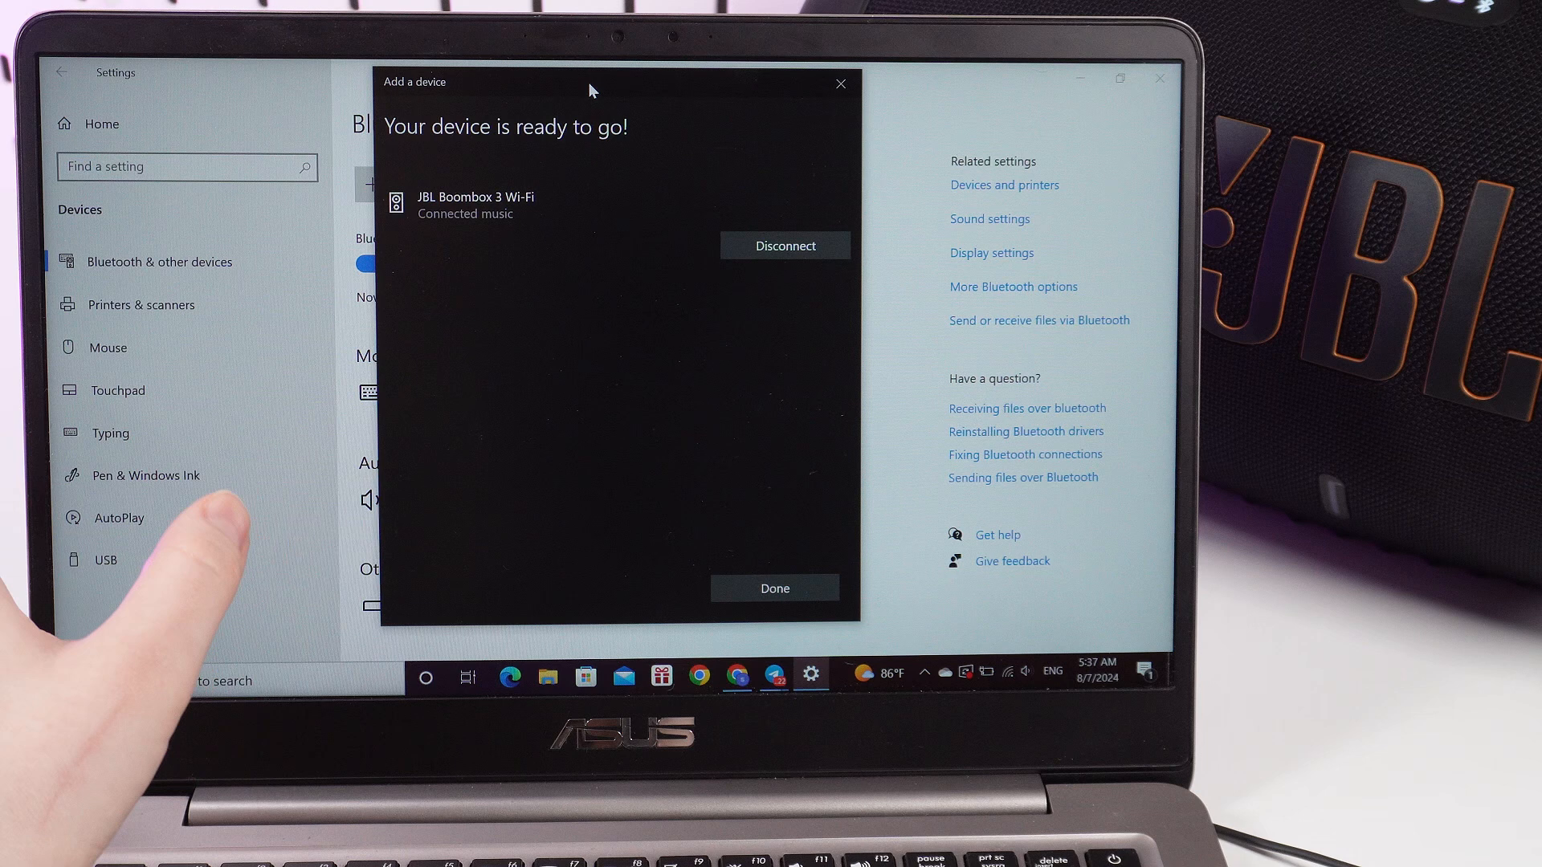
Finish pairing the JBL Boombox 3 Wi-Fi and confirm it under Audio as Connected music
left_click(775, 588)
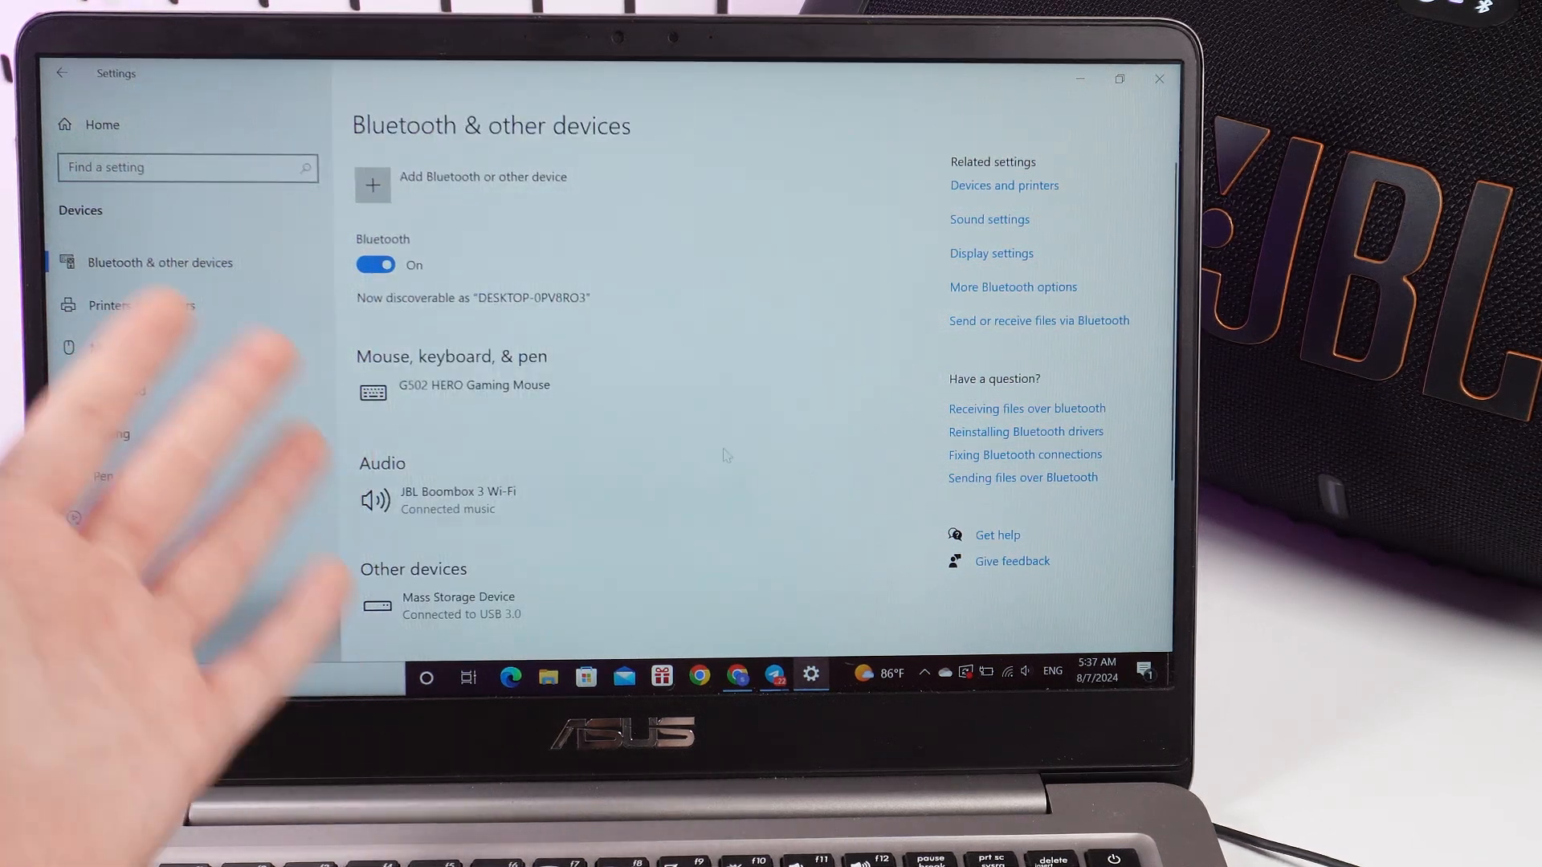
scroll("down", 3)
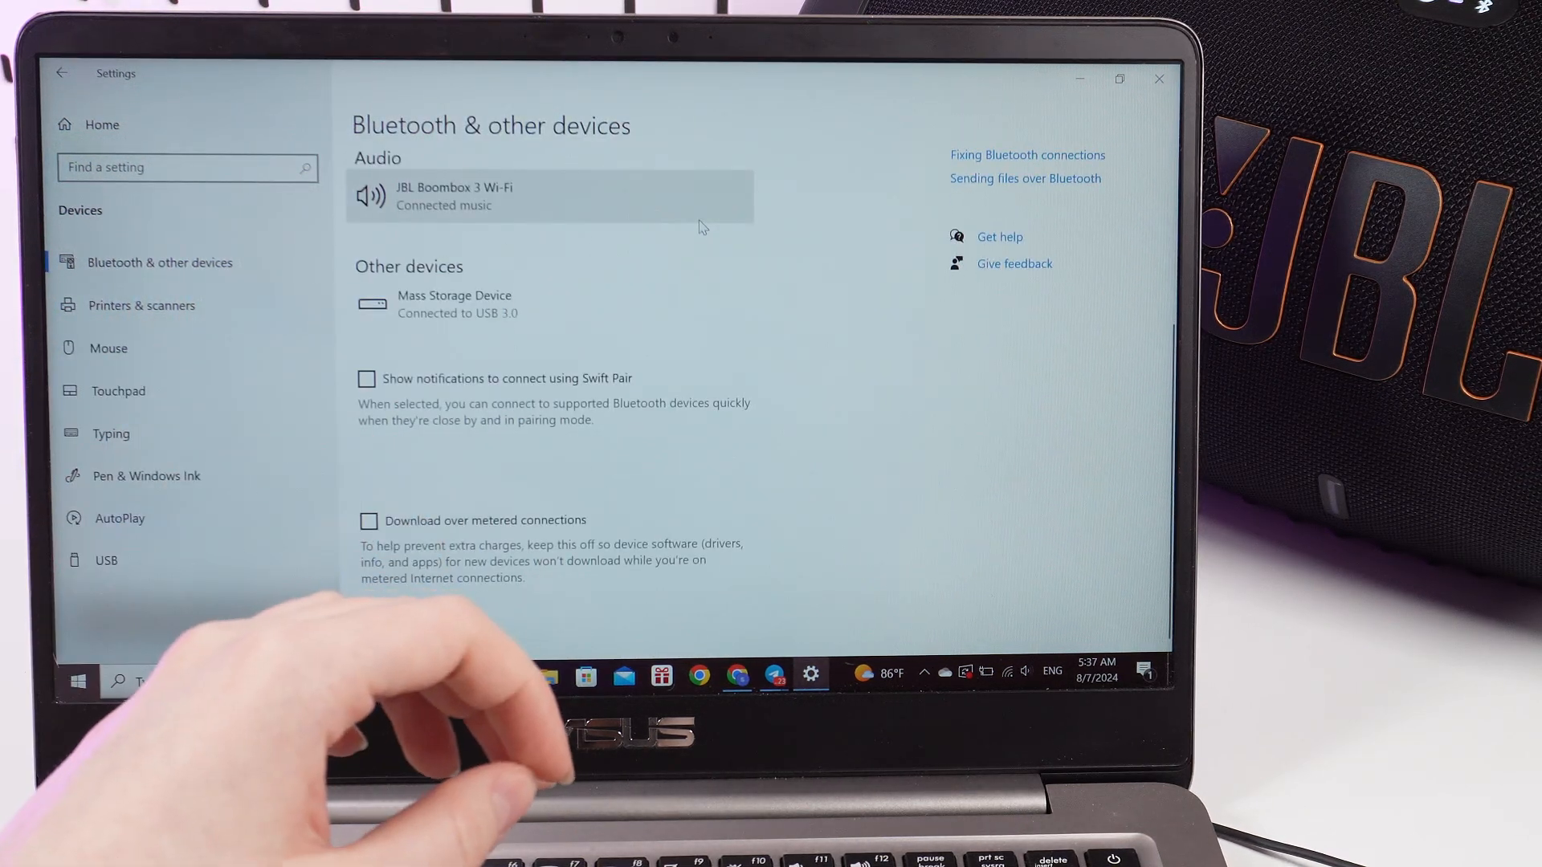